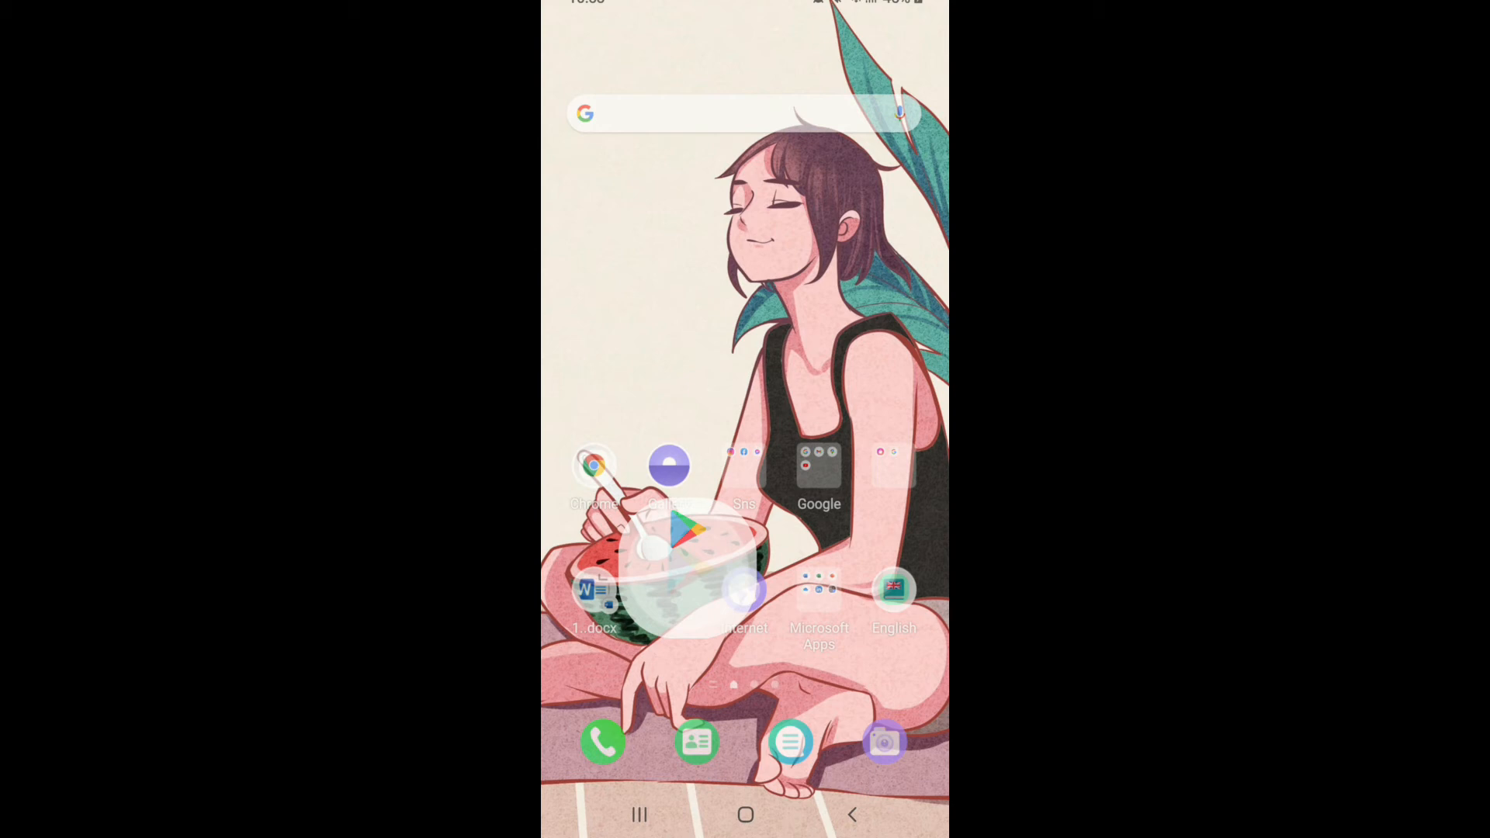
# Step: Launch Google Play Store from the home screen and start a search
pyautogui.click(674, 539)
pyautogui.write('p')
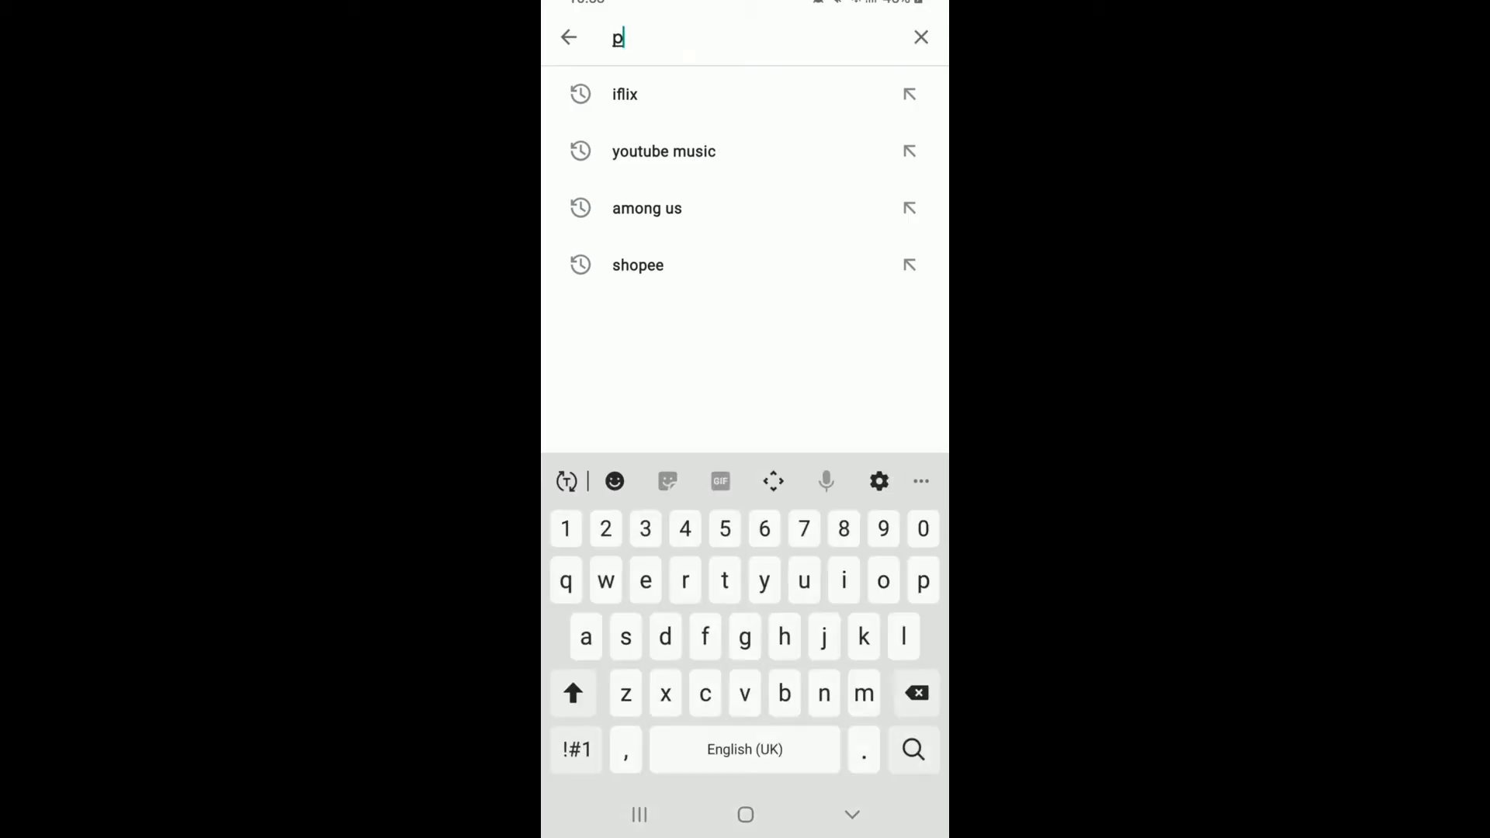
# Step: Search for 'photomath' and go to the Photomath app page
pyautogui.write('hotomath')
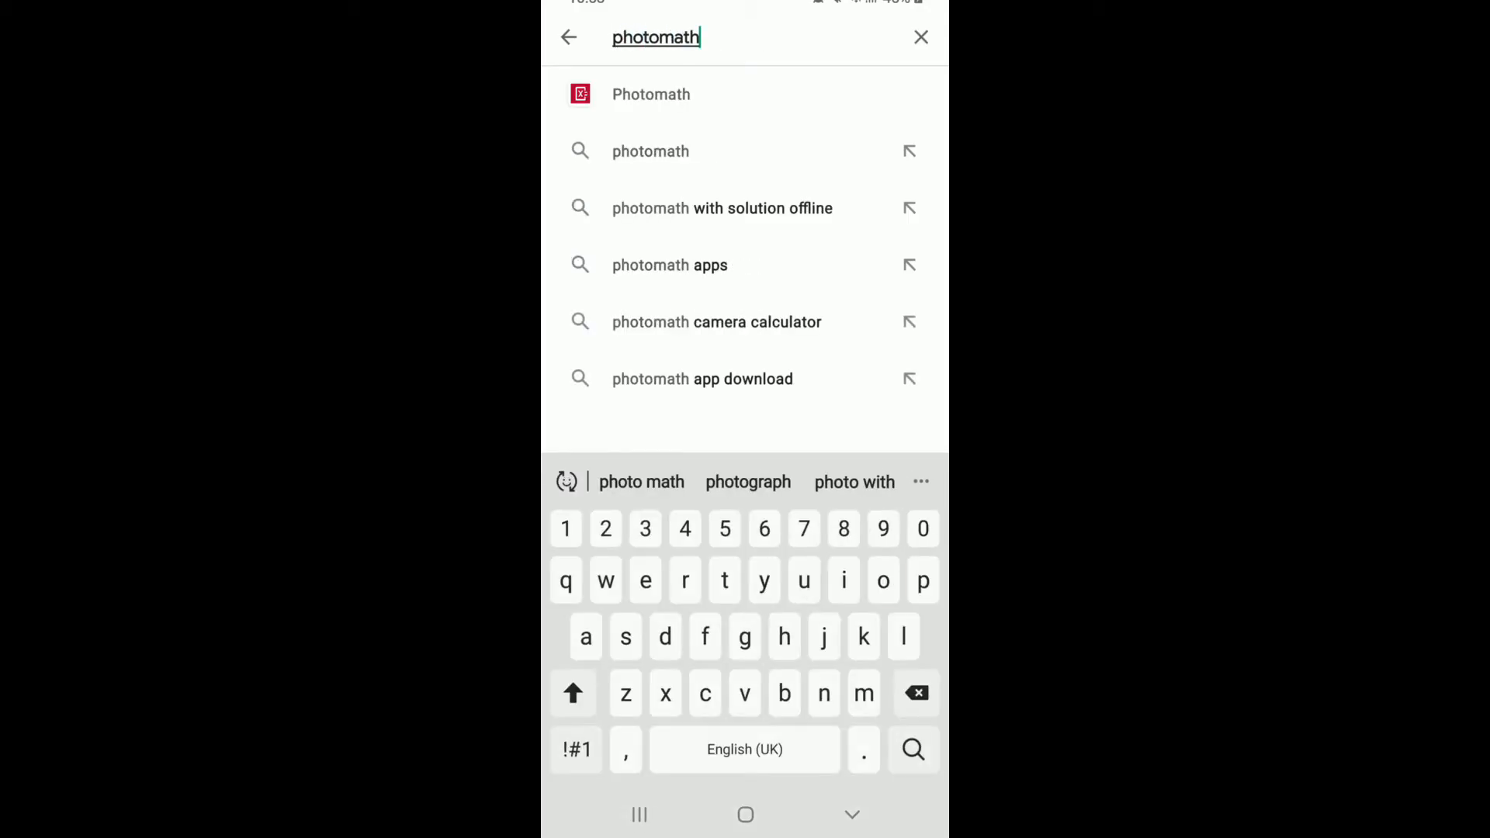
pyautogui.click(650, 93)
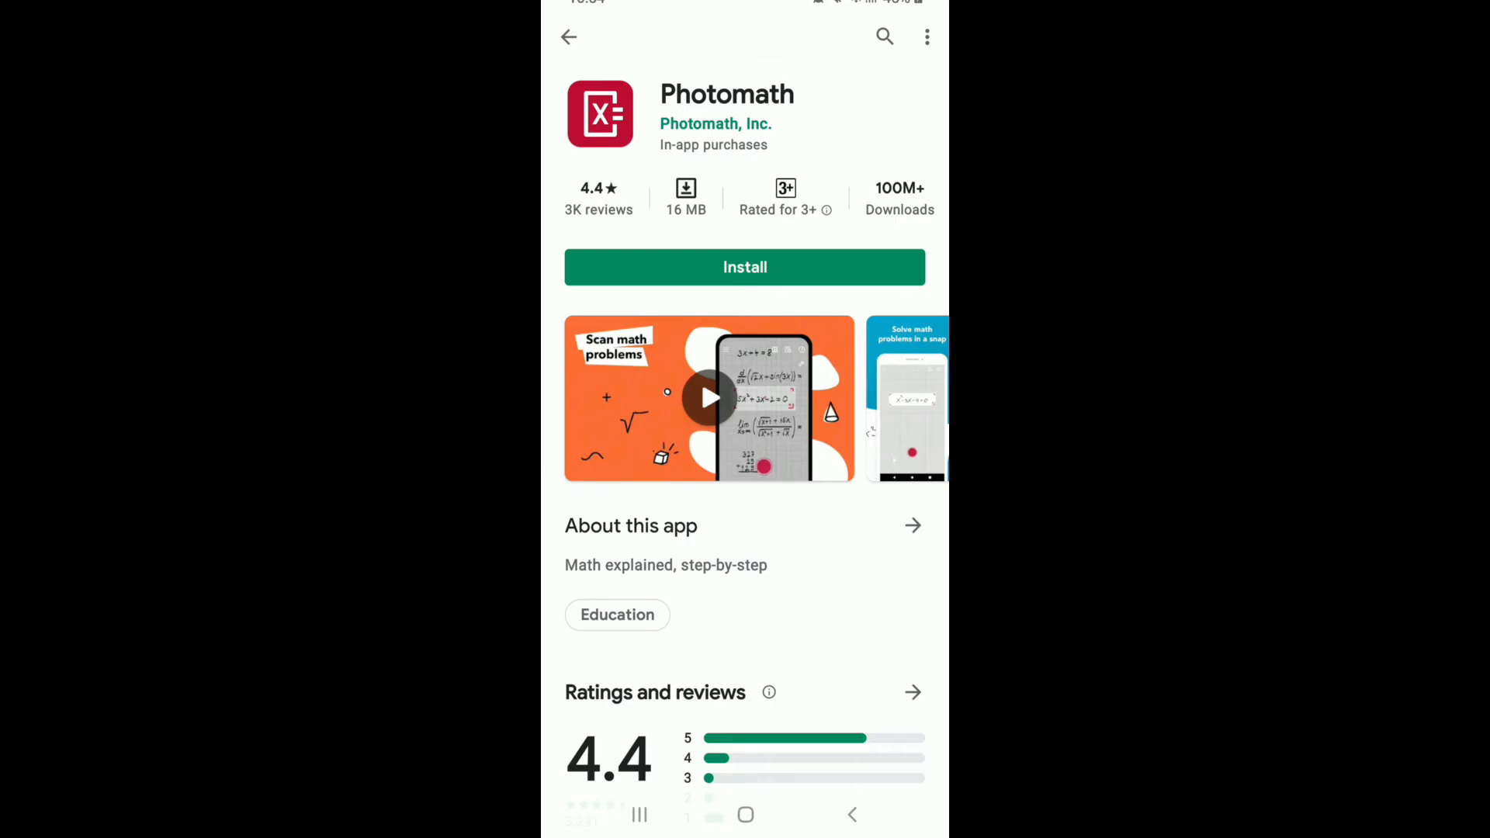
# Step: Install Photomath and launch it to its splash screen
pyautogui.click(745, 267)
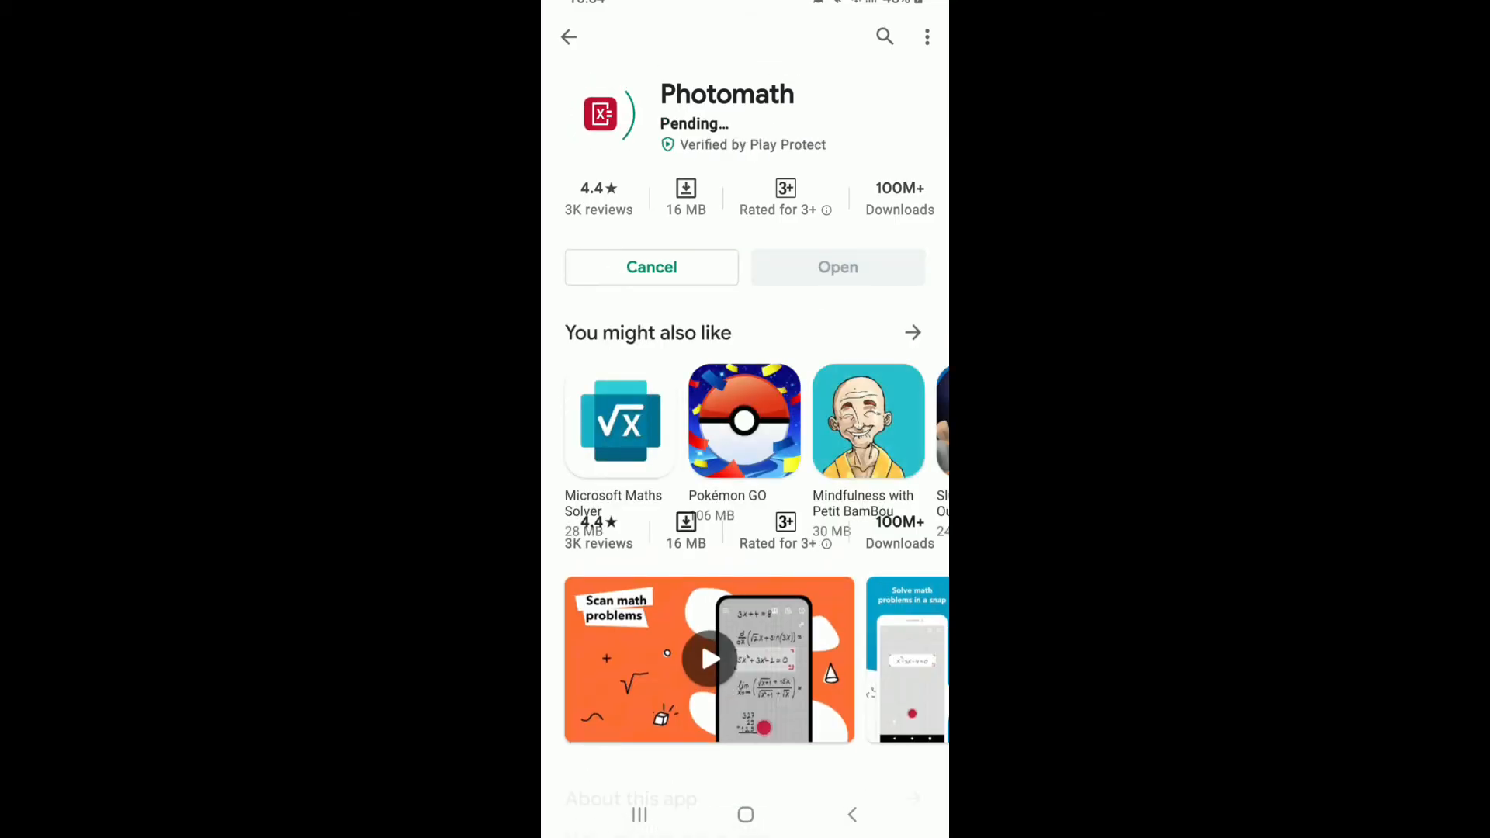
pyautogui.scroll(-3)
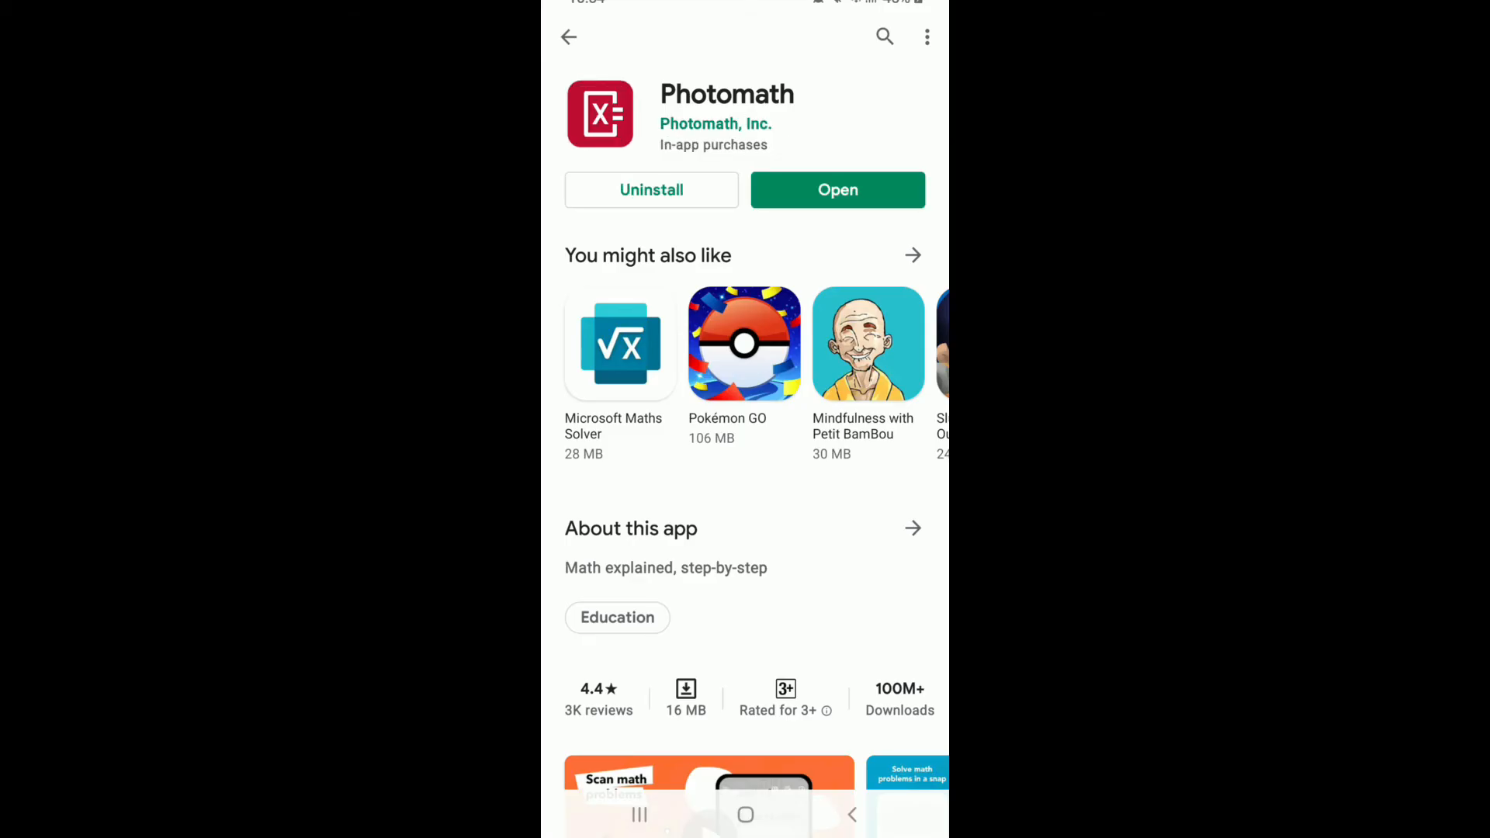
pyautogui.click(837, 189)
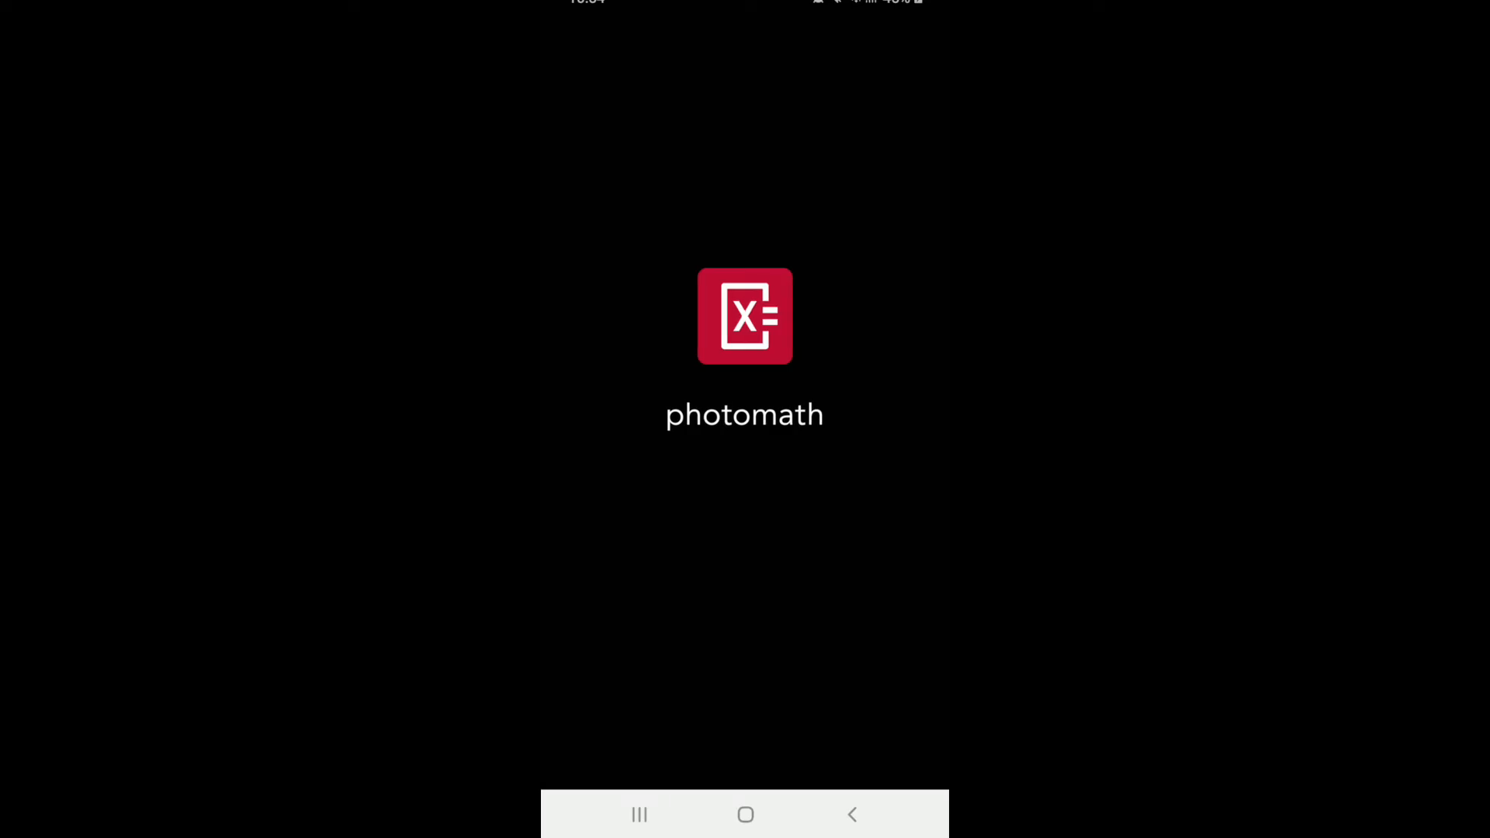